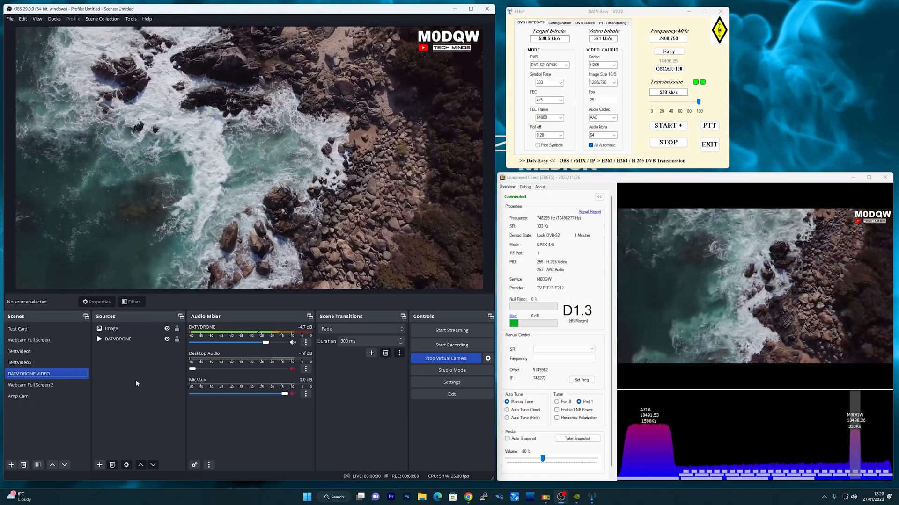
mouse_move(634, 458)
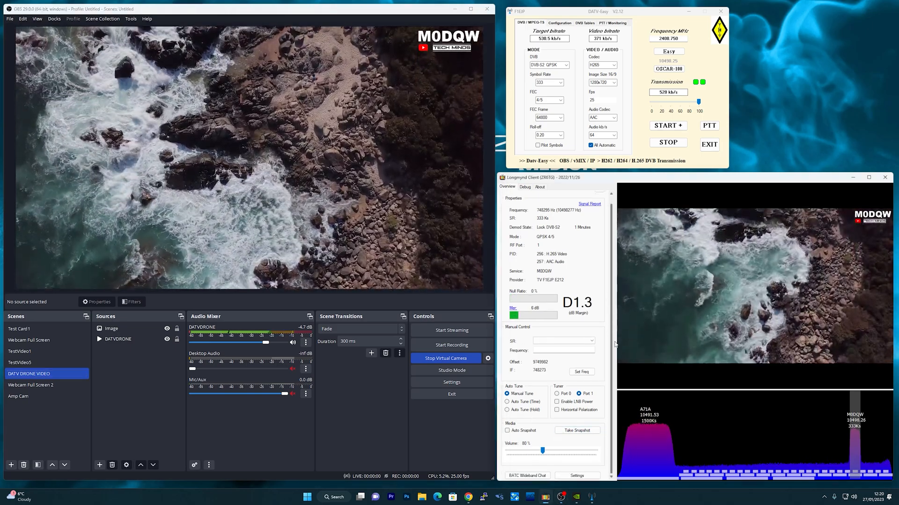
- Show the BATC wideband chat window alongside the received DVB-S2 drone video
click(526, 476)
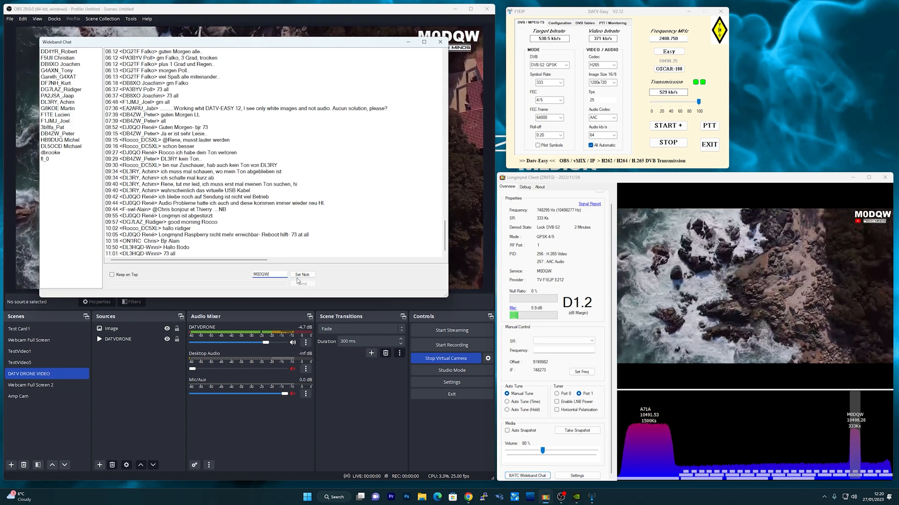
- Set the chat nickname to M0DQW and close the wideband chat window
click(302, 274)
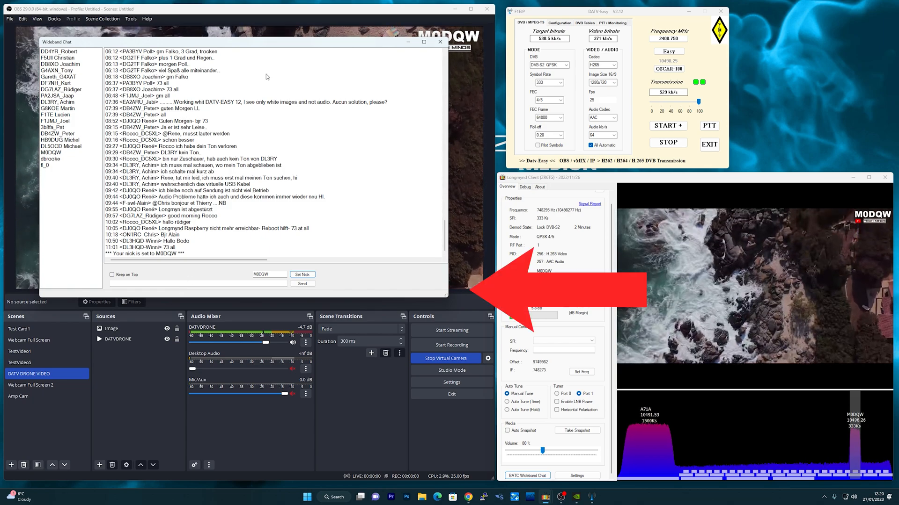
click(440, 41)
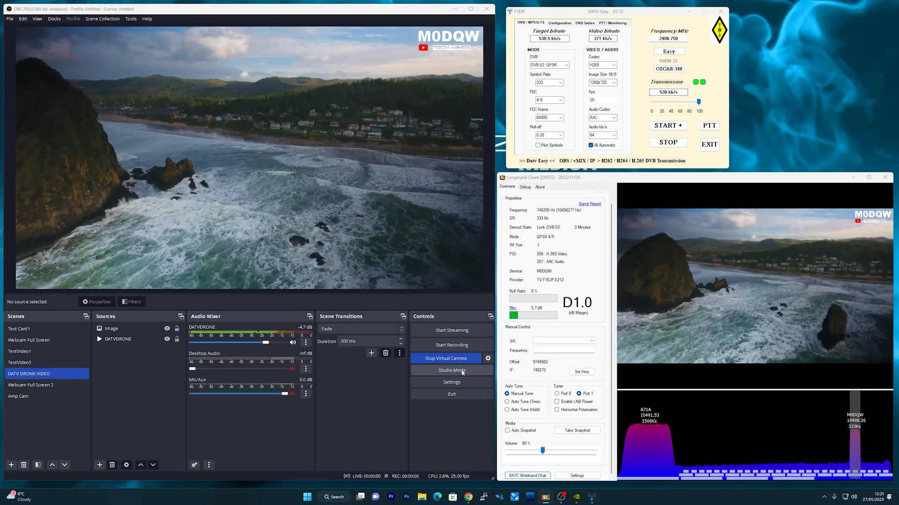
- Switch OBS to Studio Mode and preview the Webcam Full Screen scene
click(452, 371)
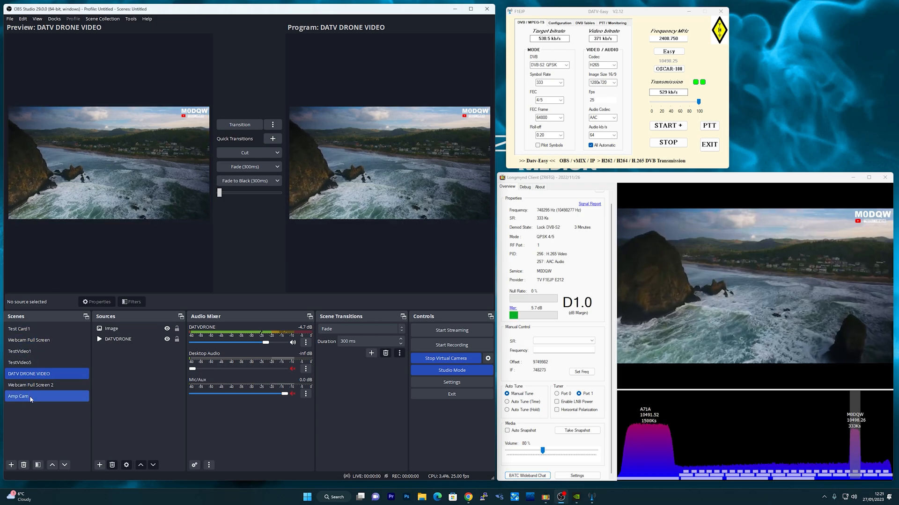
click(29, 339)
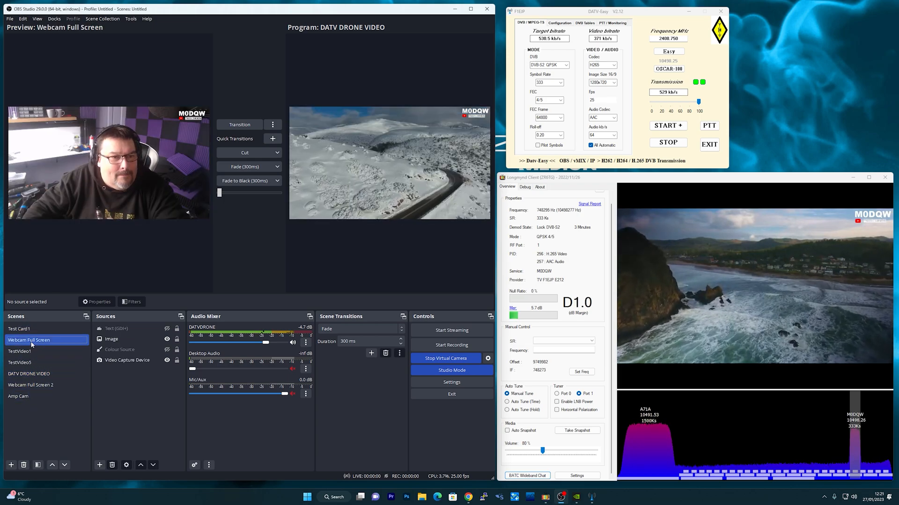
- Transition Webcam Full Screen to program with Amp Cam previewed, and maximise the Longmynd monitor
click(19, 396)
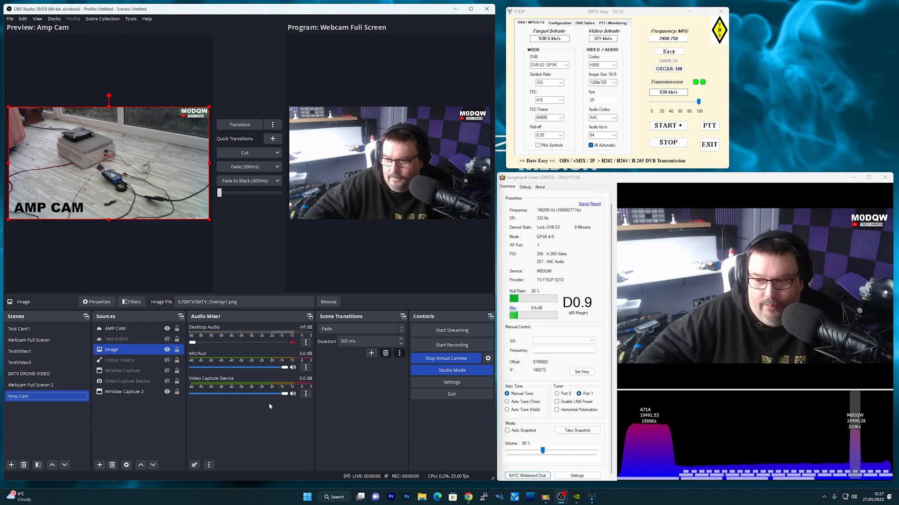
click(869, 177)
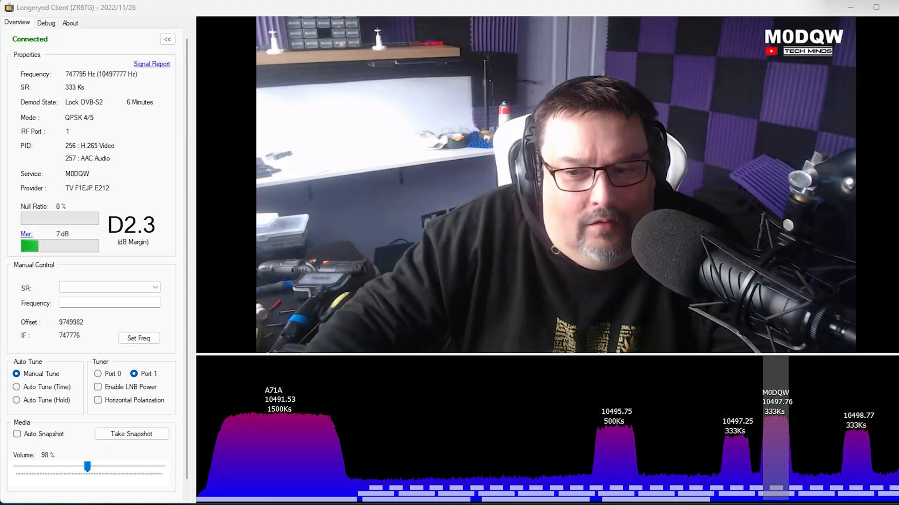